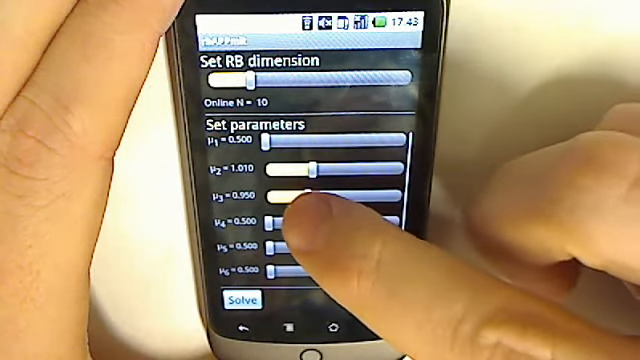
Step: Drag the conductivity parameter sliders to values near 1.0, keeping Online N at 10
drag(280, 192, 320, 192)
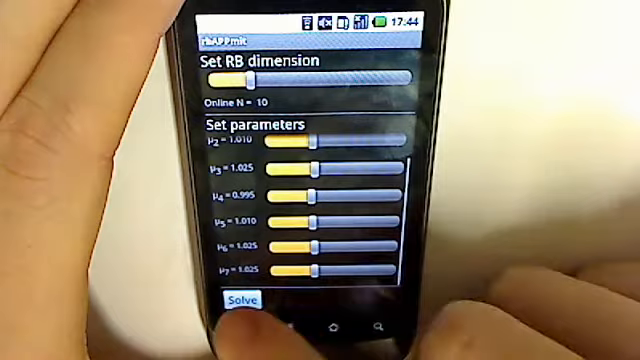
click(236, 302)
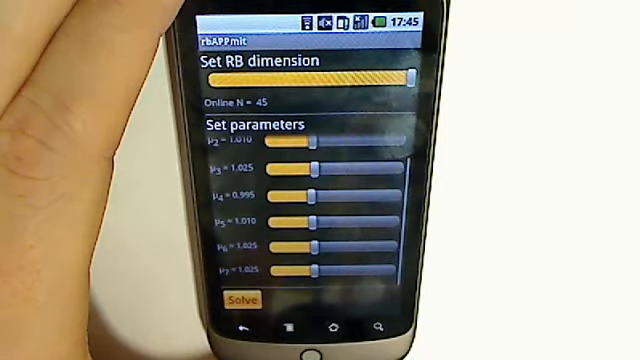
Step: Solve at N = 45 to plot the output curves with their reduced-basis bounds
click(240, 300)
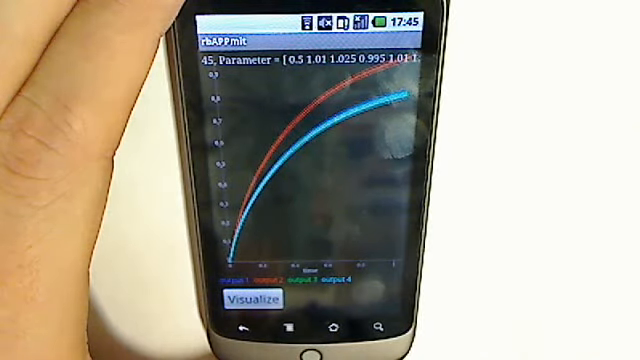
click(254, 300)
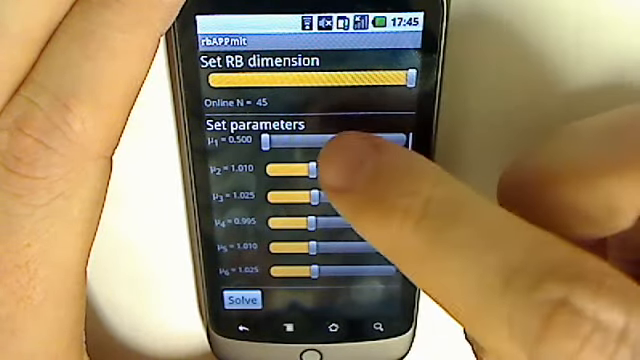
Step: Raise the first parameter, re-solve at N = 45, and visualize the colored 3D temperature cube
drag(290, 144, 400, 144)
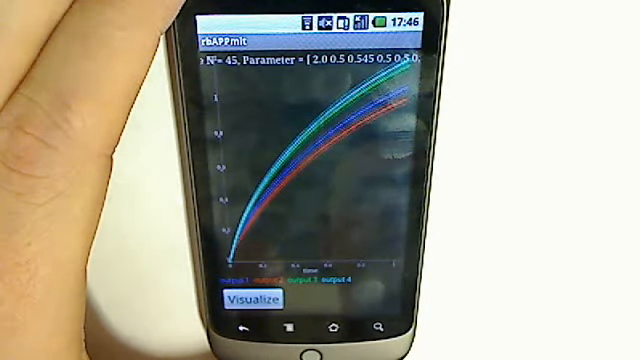
click(252, 300)
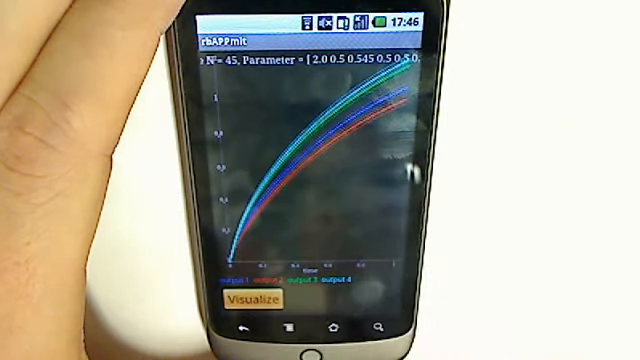
click(252, 300)
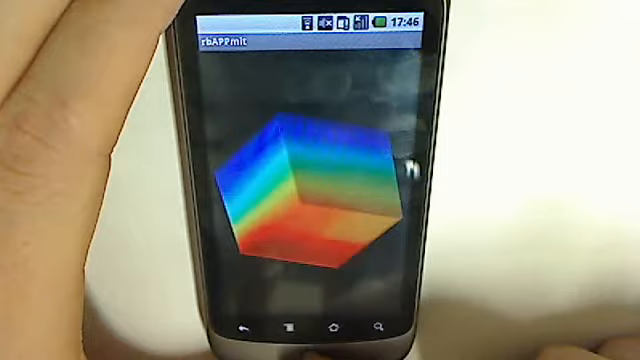